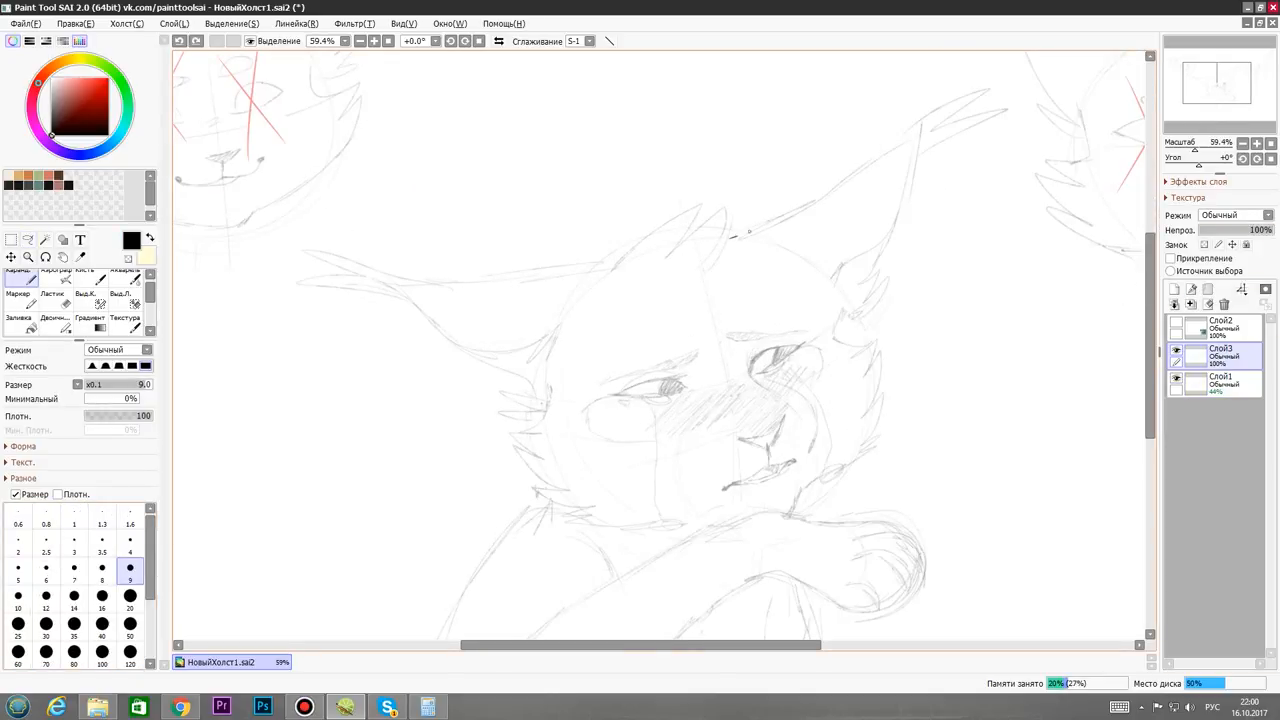
Ink a clean dark stroke along the outline of the cat's head
drag(740, 232, 856, 320)
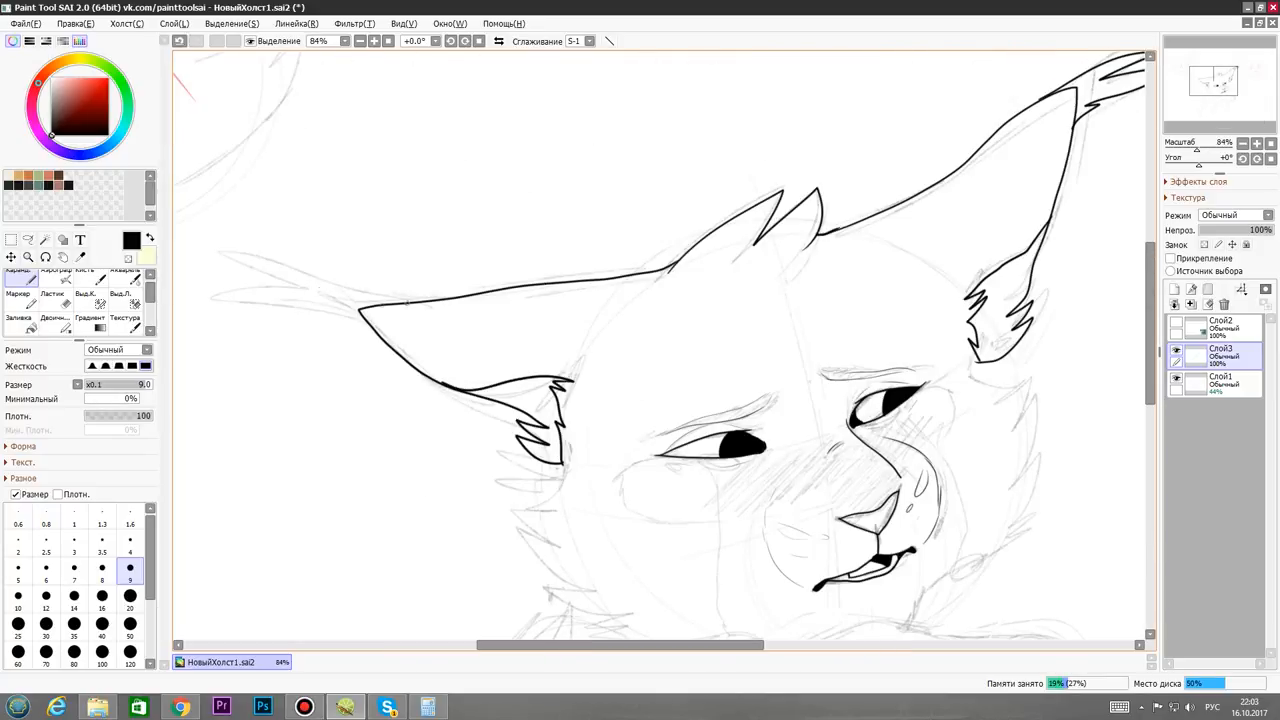
Zoom the canvas to continue colouring the cat and flame background
scroll(down, 3)
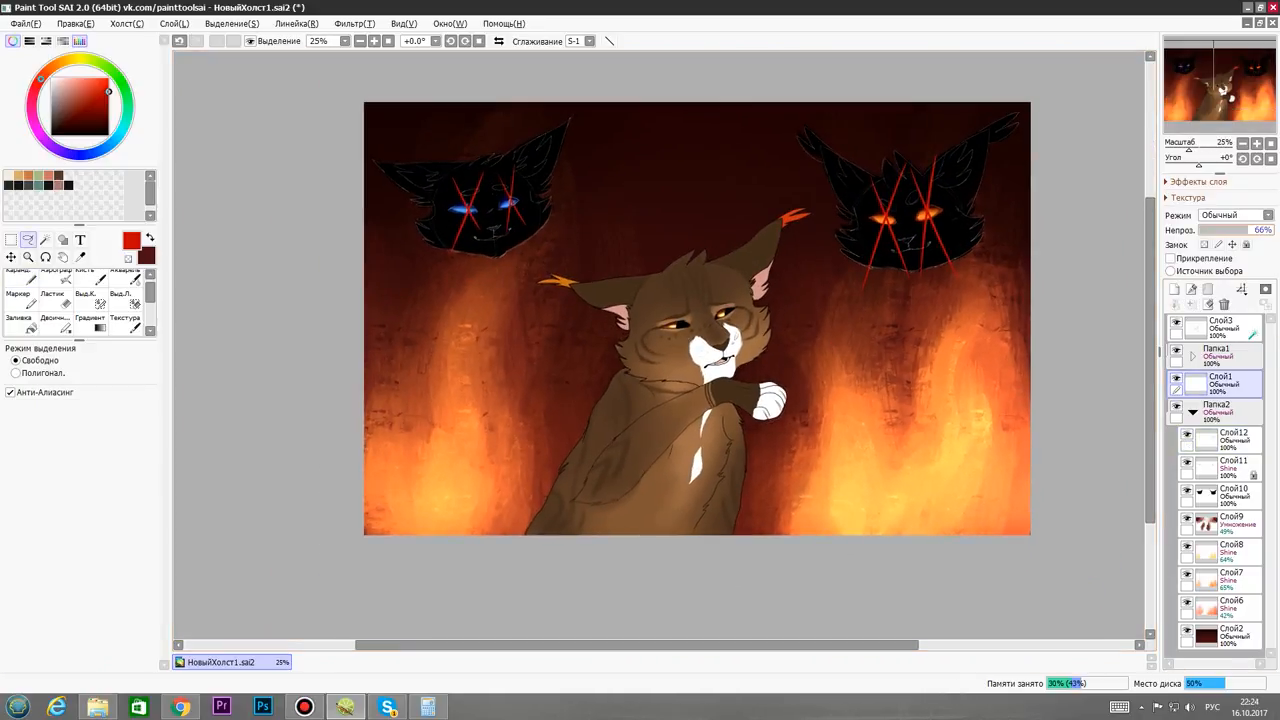
Select the Shine blending-mode layer for the orange paw and chest highlights
click(336, 40)
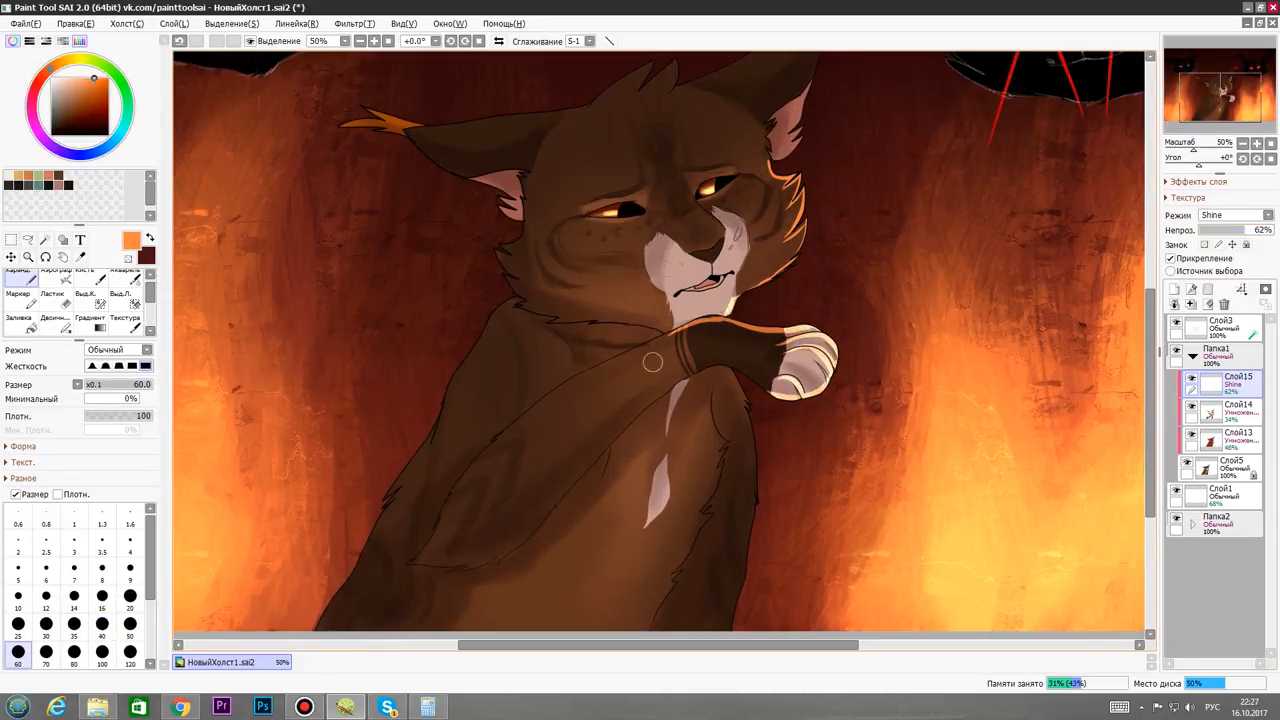
Zoom out and choose a smaller glow brush for rim-lighting the cat's silhouette
scroll(down, 3)
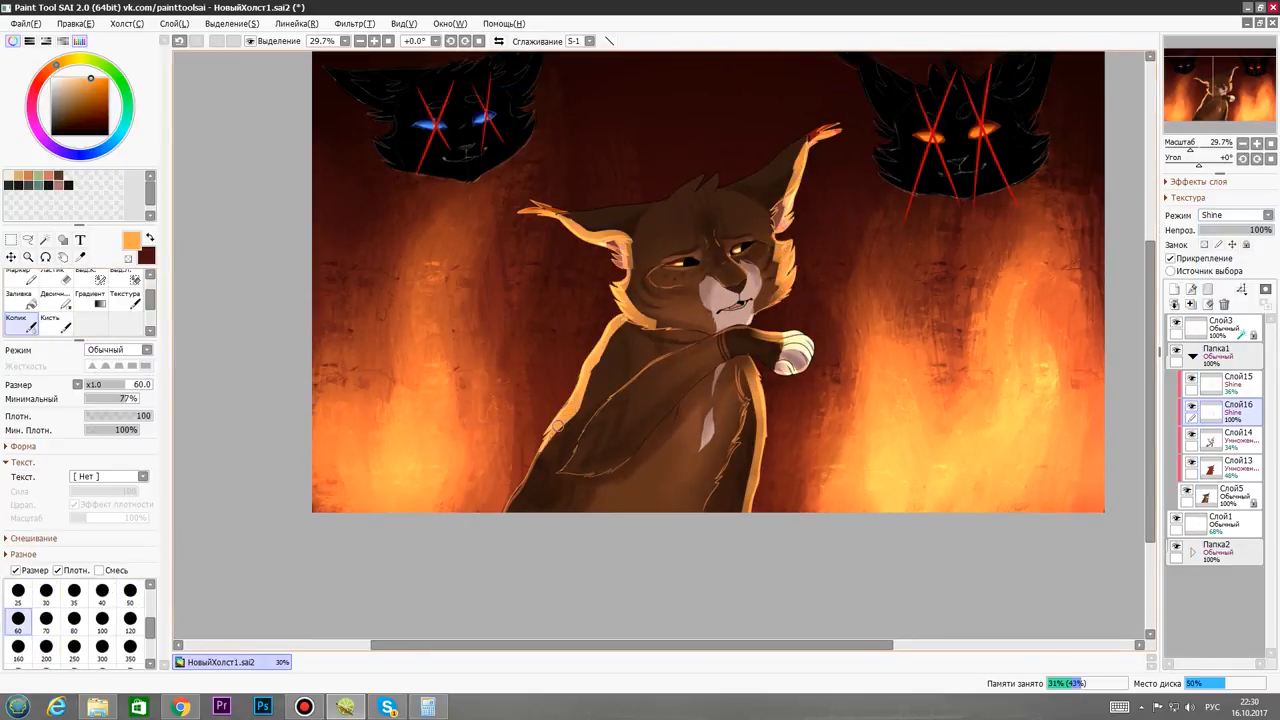
click(124, 296)
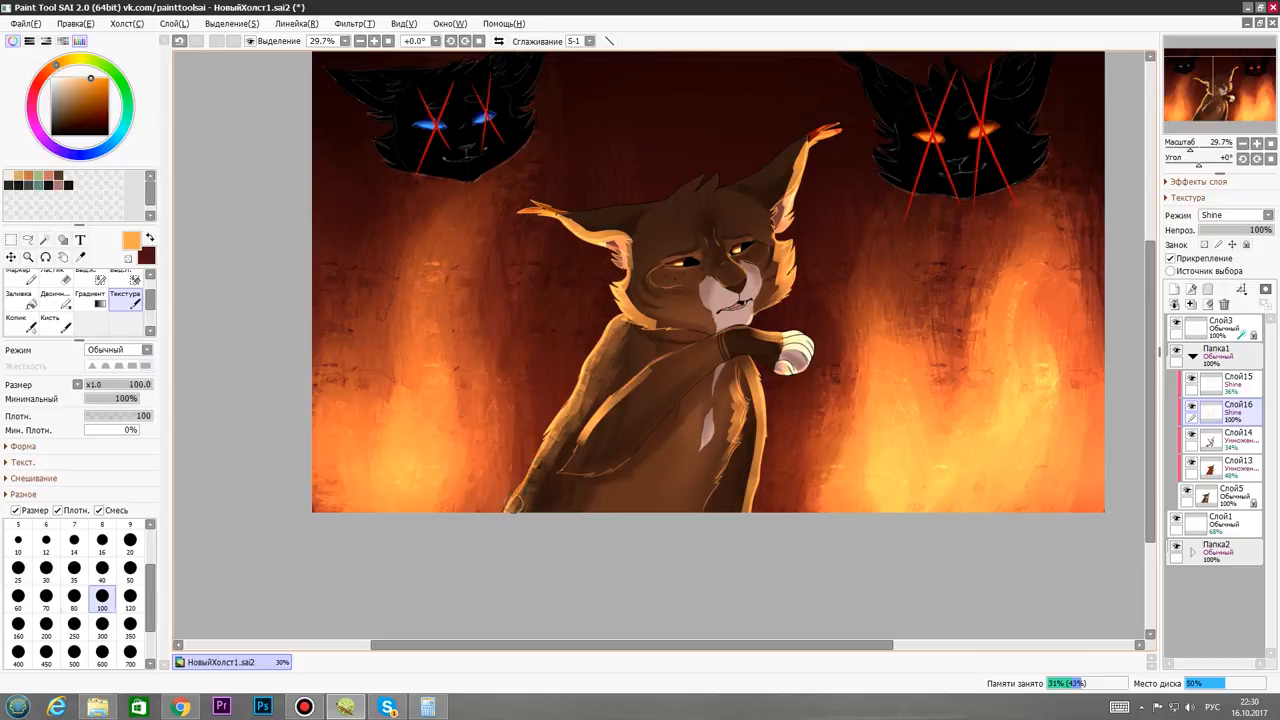
click(72, 608)
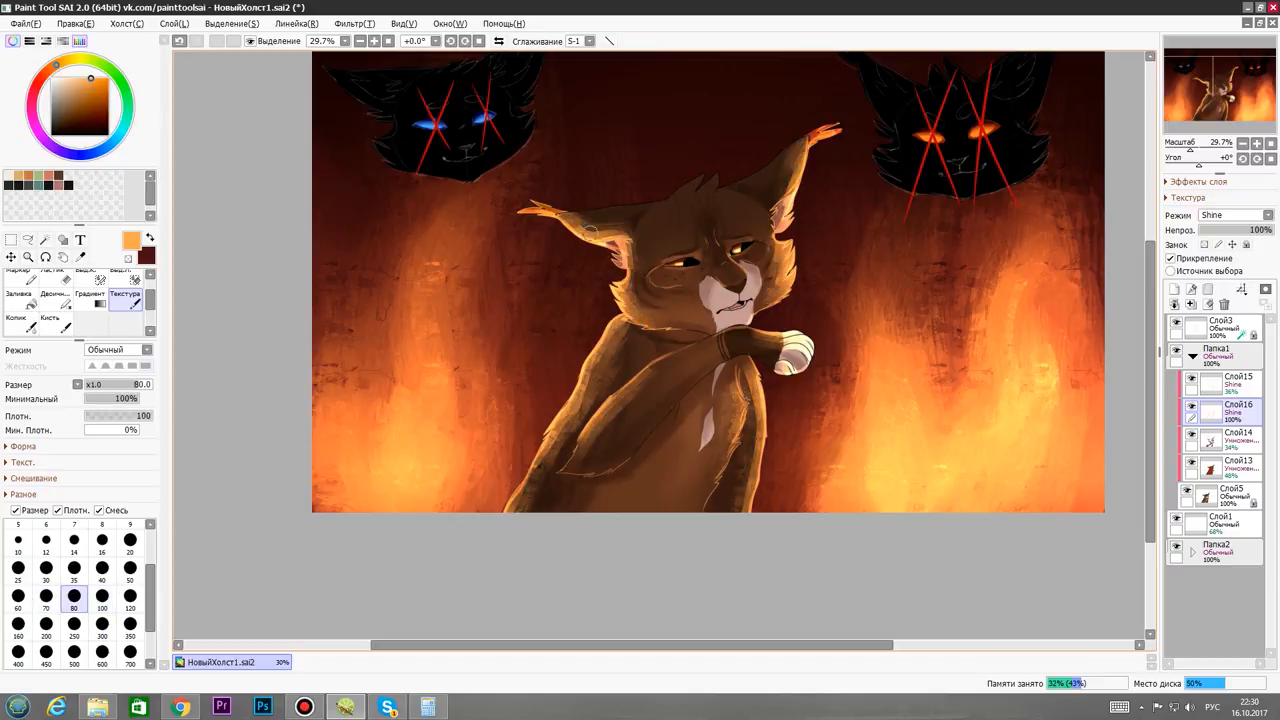